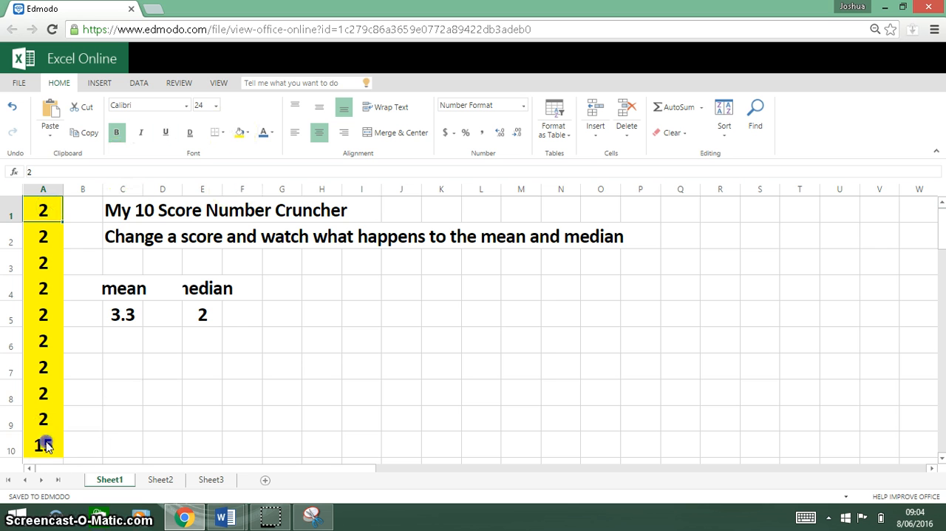
Enter the descending scores 10 through 1 into cells A1 to A10.
text(15)
click(42, 262)
text(8)
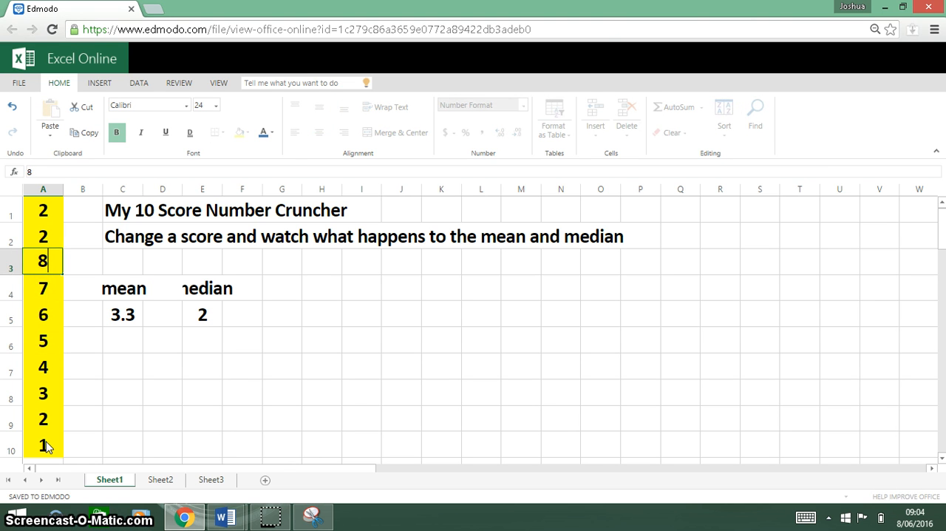
text(9)
click(43, 208)
text(10)
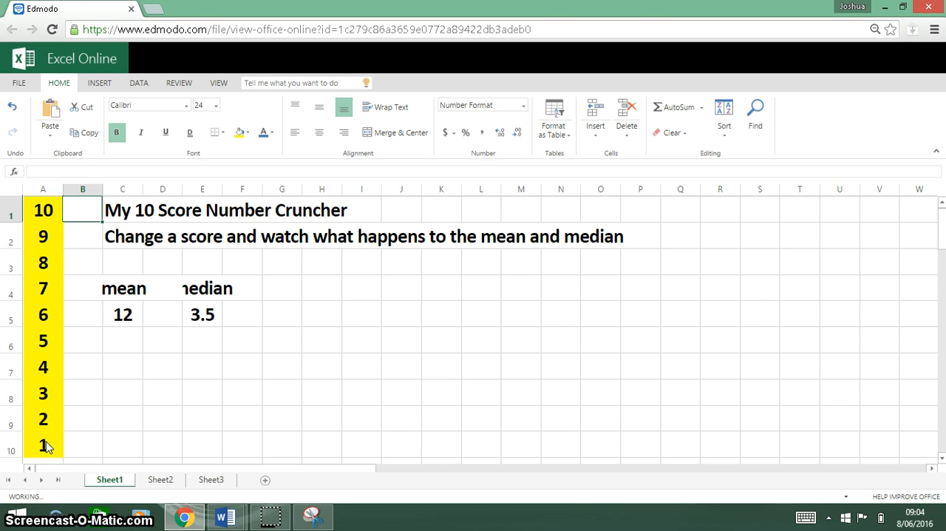
Check =AVERAGE(A1:A10) in C5 and =MEDIAN(A1:A10) in E5 both read 5.5, then capture the sheet.
click(83, 286)
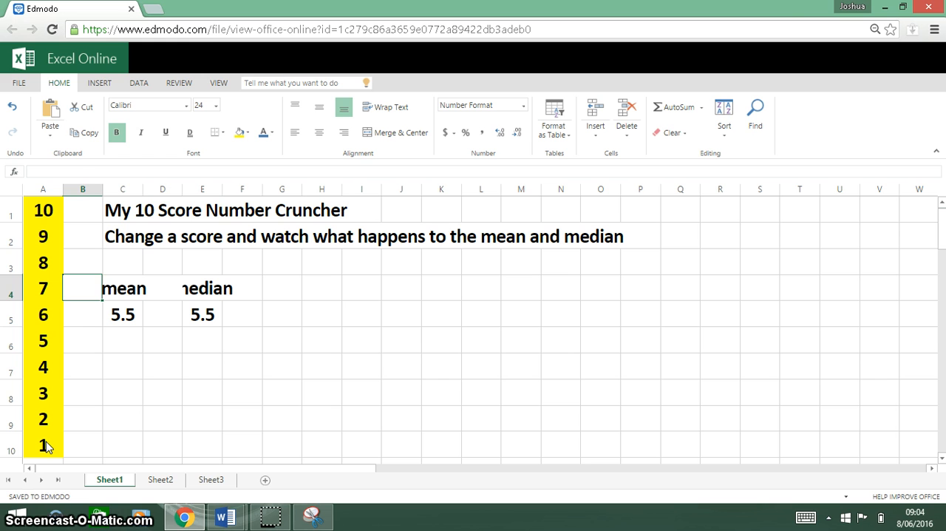
click(121, 314)
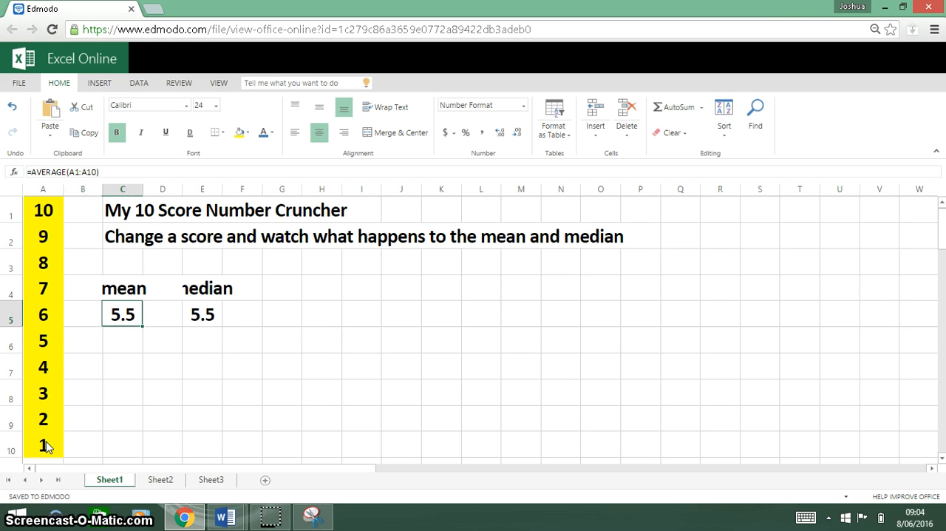
click(201, 314)
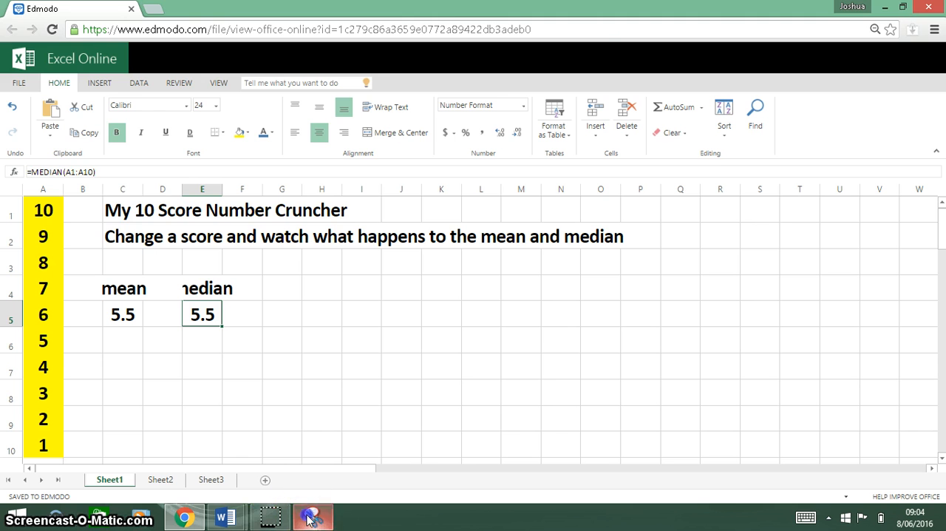
click(312, 516)
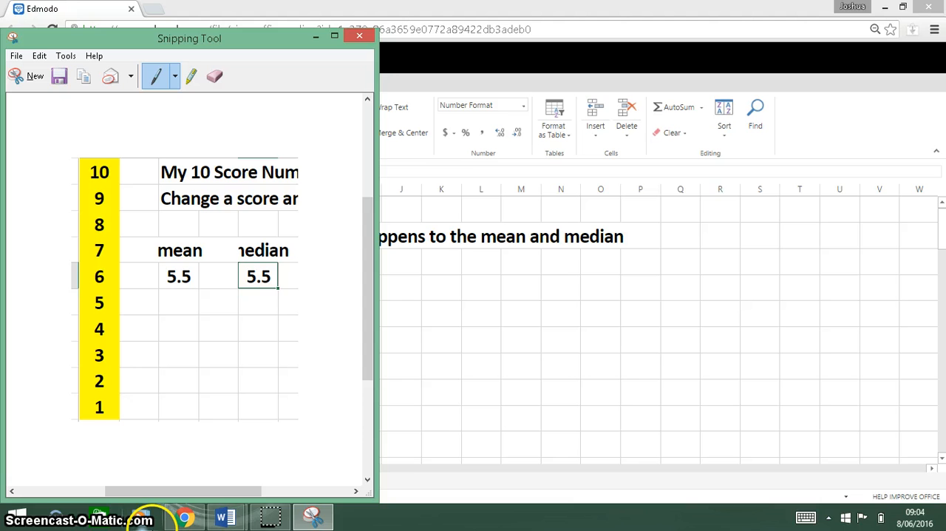
mouse_move(224, 516)
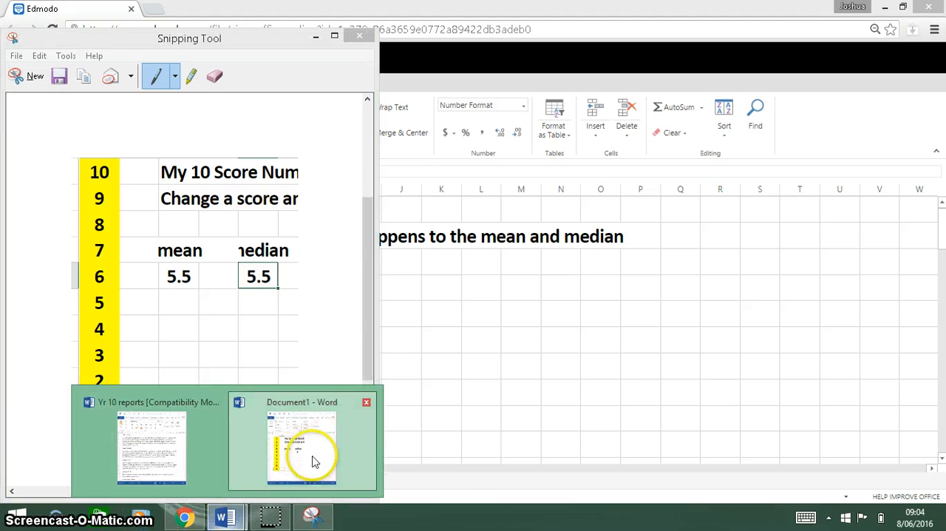
Paste the captured score table into Document1 beside the Statement 1 proof note.
click(302, 446)
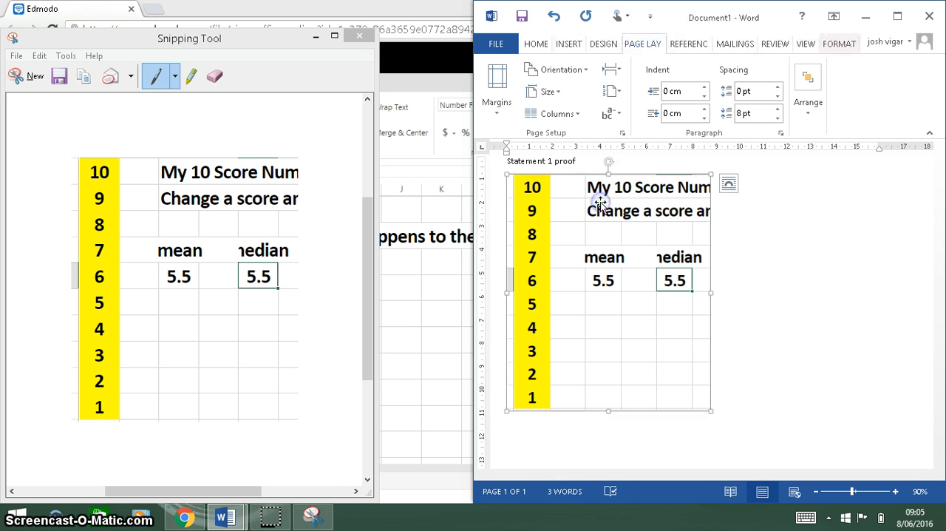
click(786, 325)
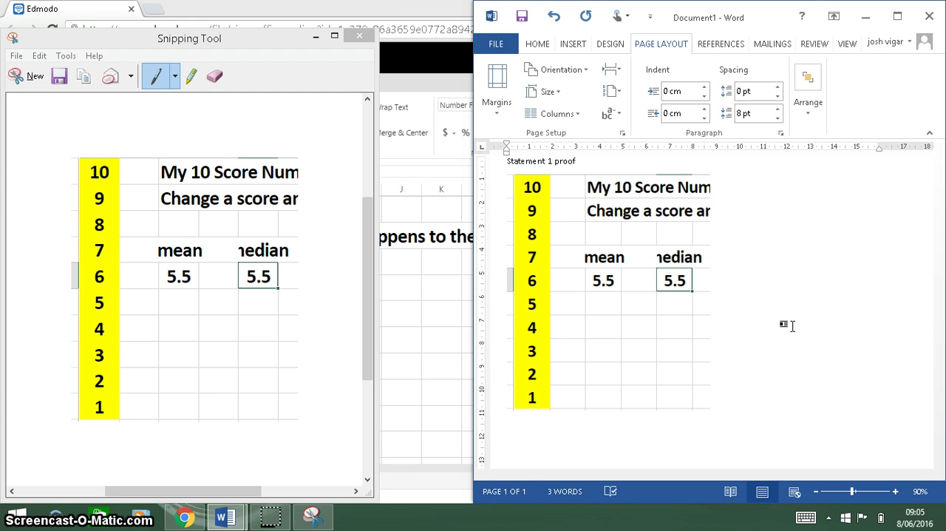
mouse_move(742, 316)
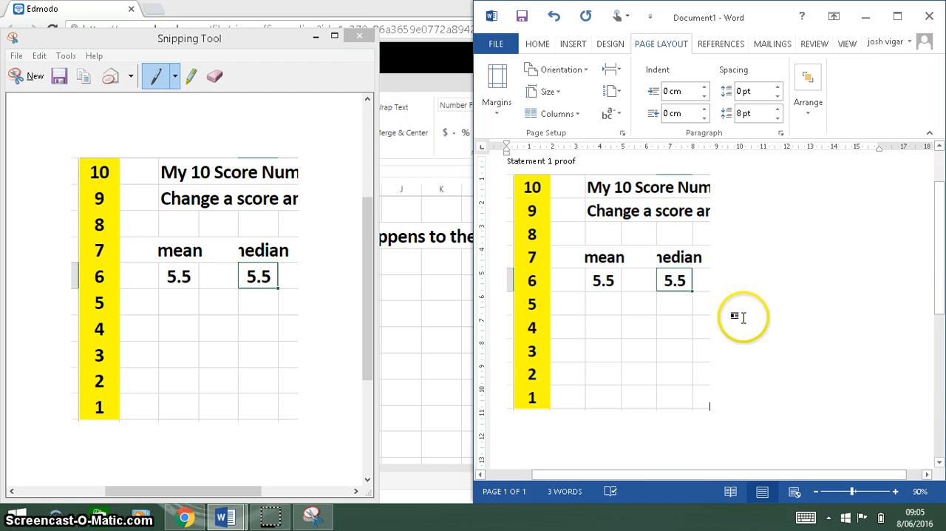
mouse_move(361, 37)
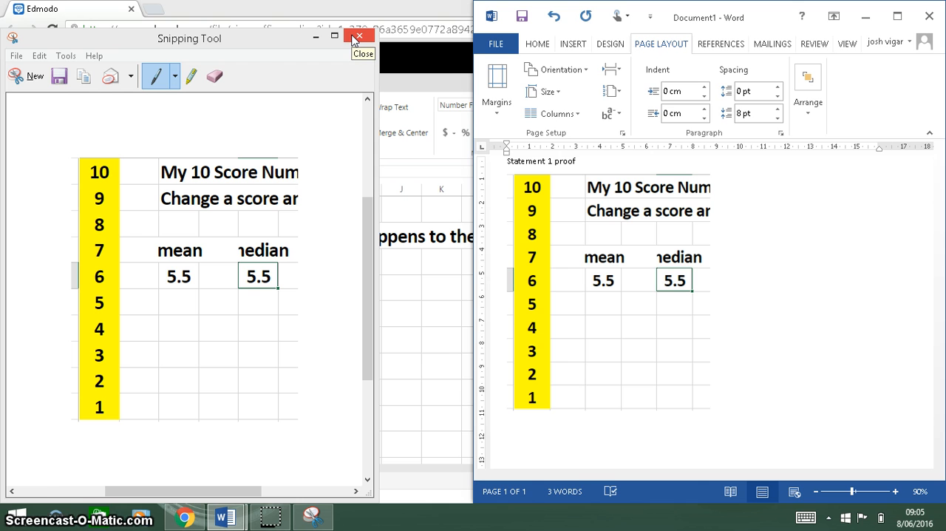
mouse_move(238, 78)
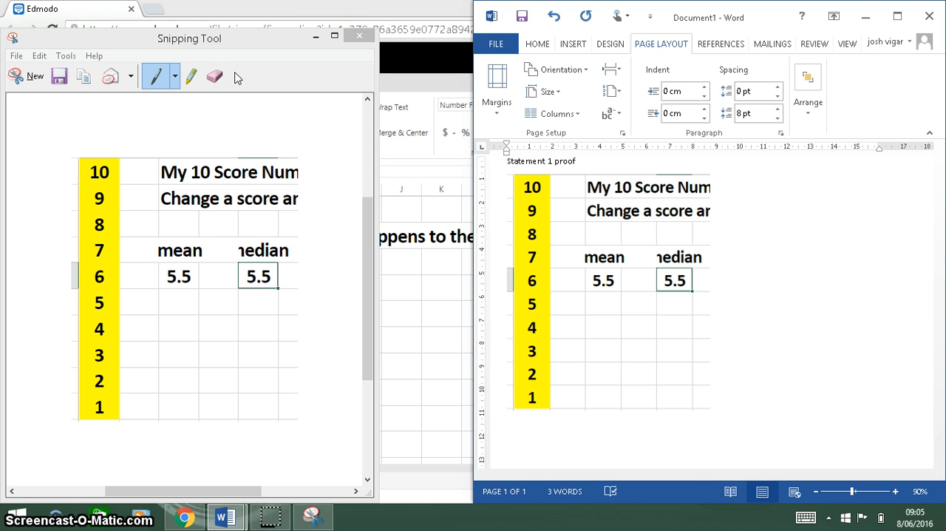